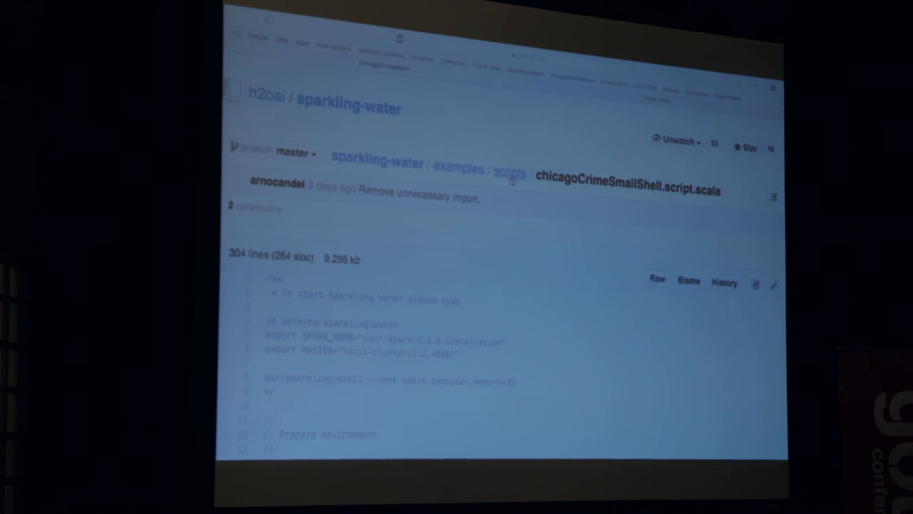
Run the bike-data import, then review the 1,037,712-row frame summary and per-day station bike counts.
scroll("down", 3)
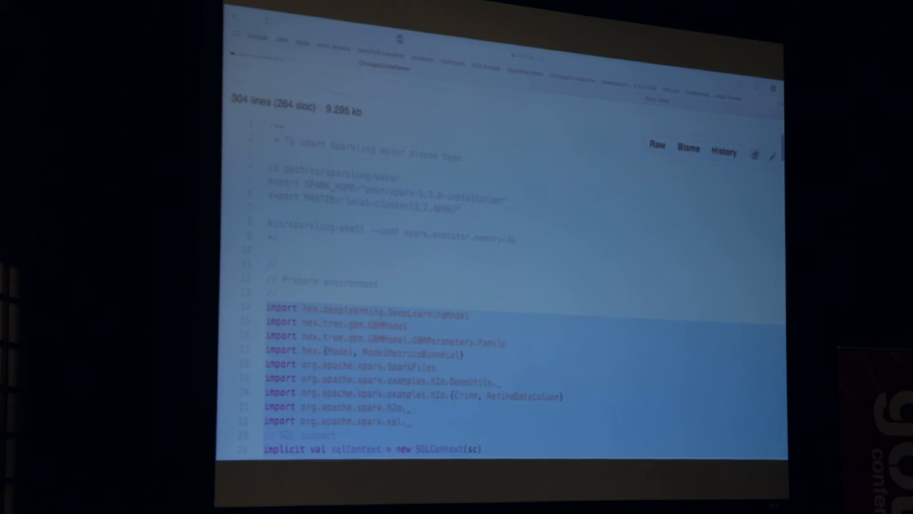
scroll("down", 3)
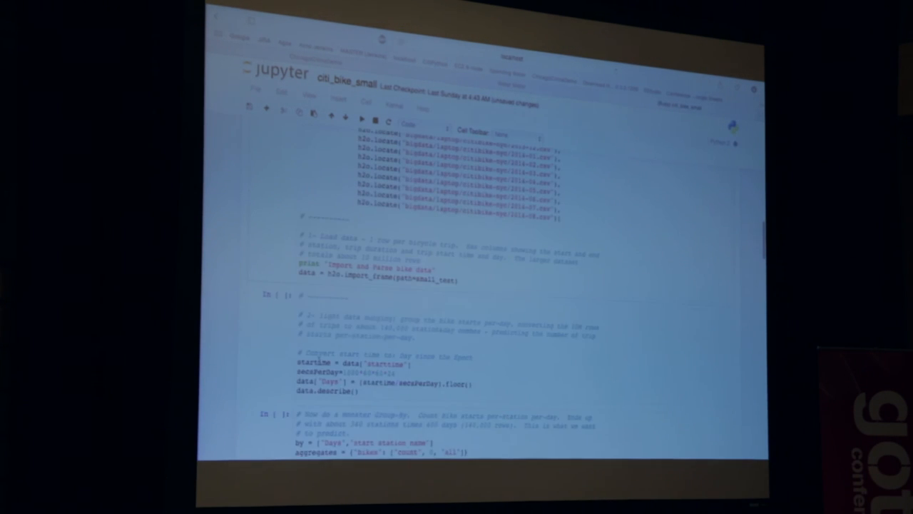
left_click(363, 120)
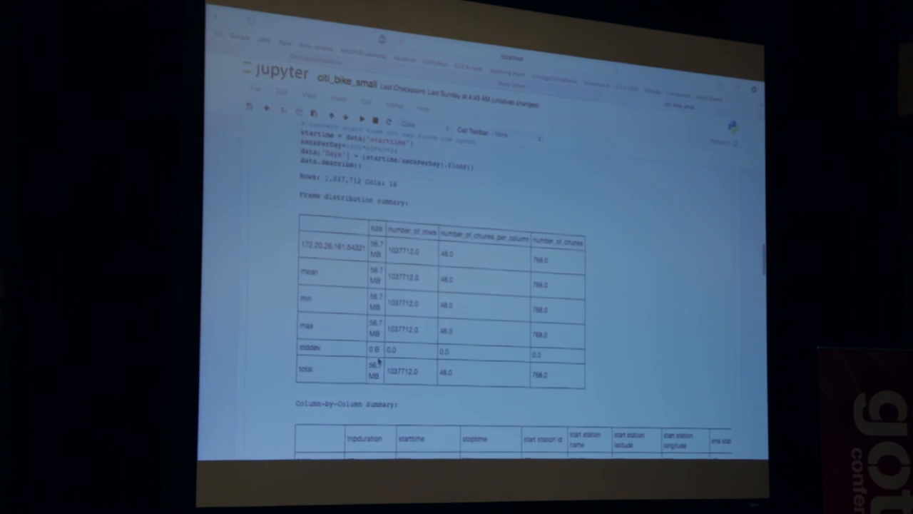
scroll("up", 3)
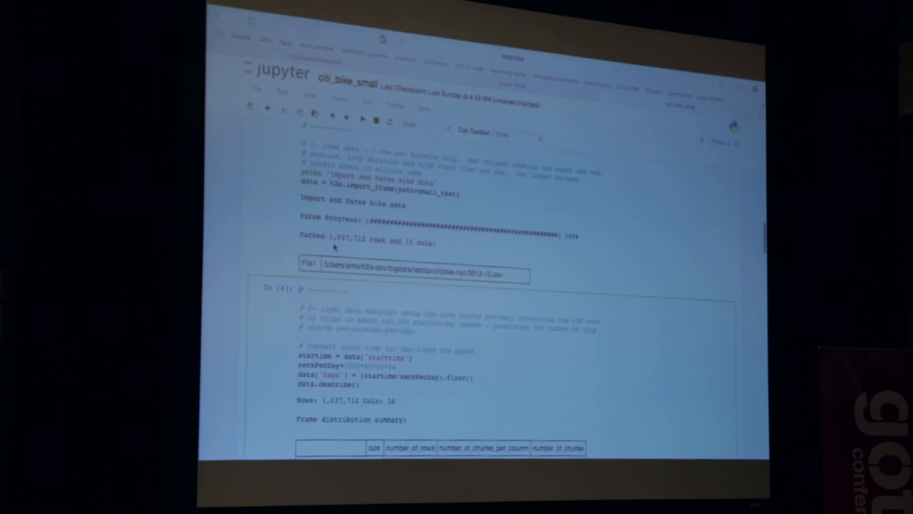
scroll("down", 3)
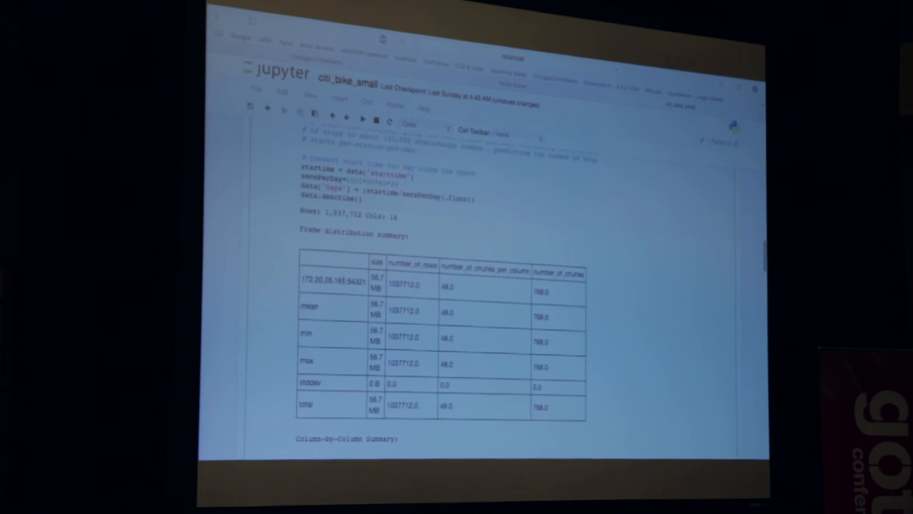
scroll("down", 3)
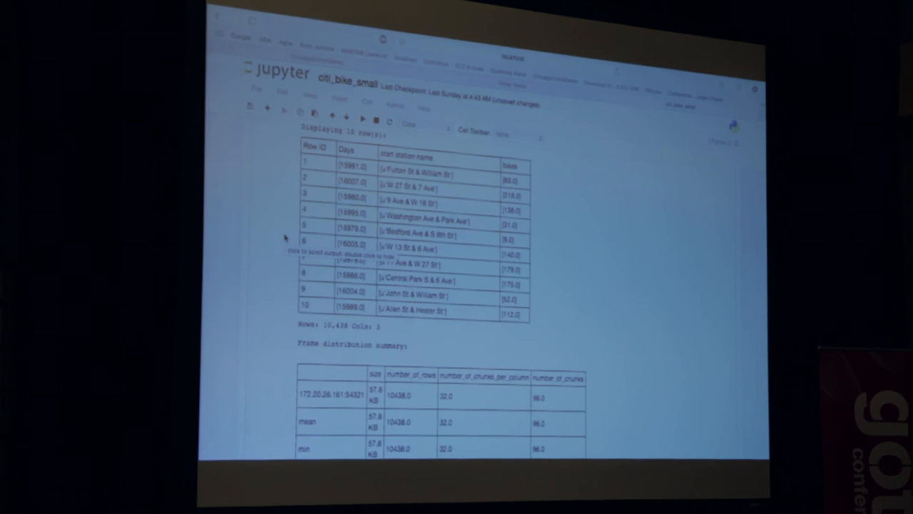
scroll("down", 3)
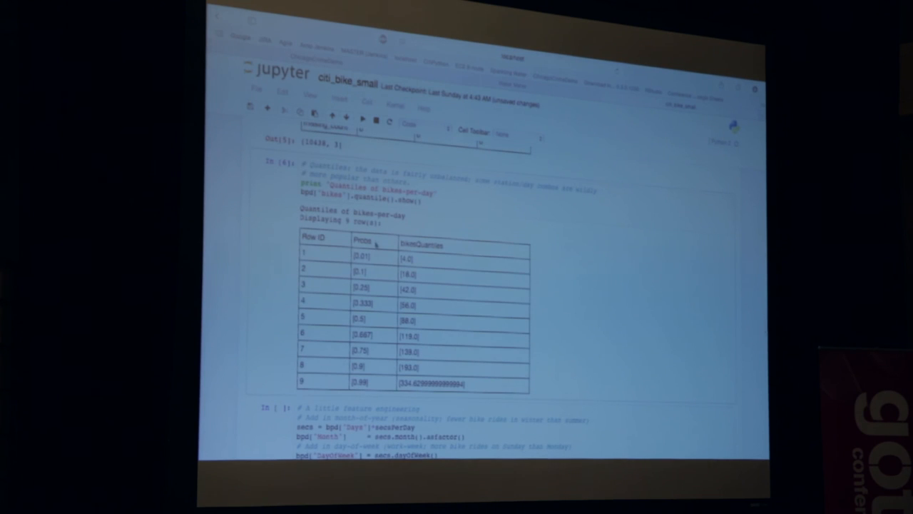
Scroll through the bikes-per-day quantiles and the Month/DayOfWeek feature summary.
scroll("down", 3)
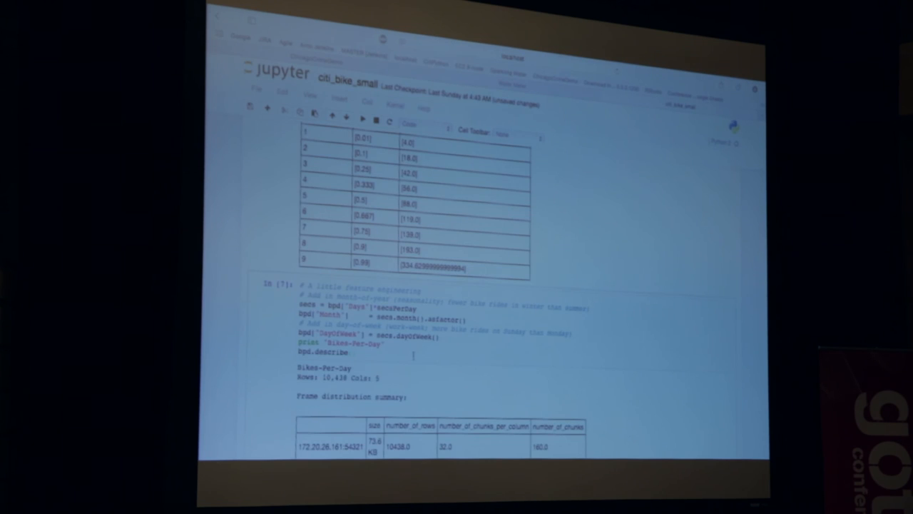
scroll("down", 3)
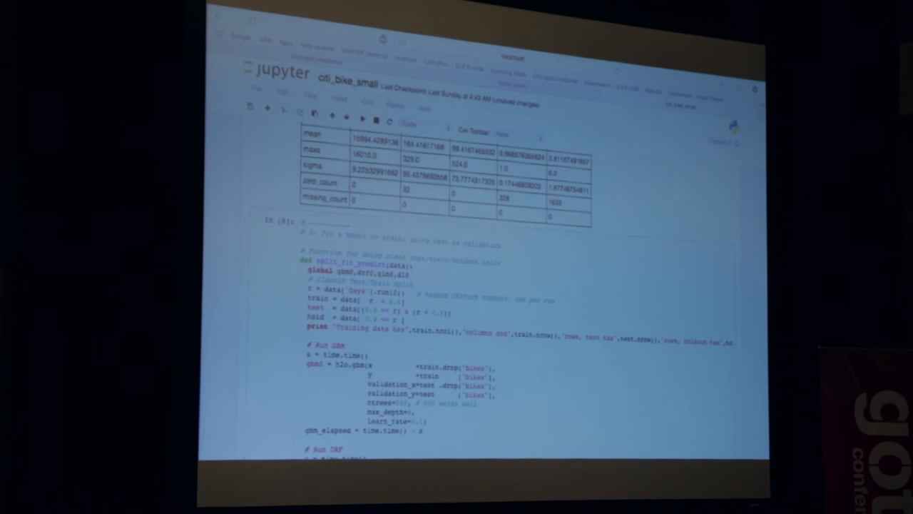
Scroll to watch the GBM, DRF, GLM and DeepLearning build progress bars on the split data.
scroll("down", 3)
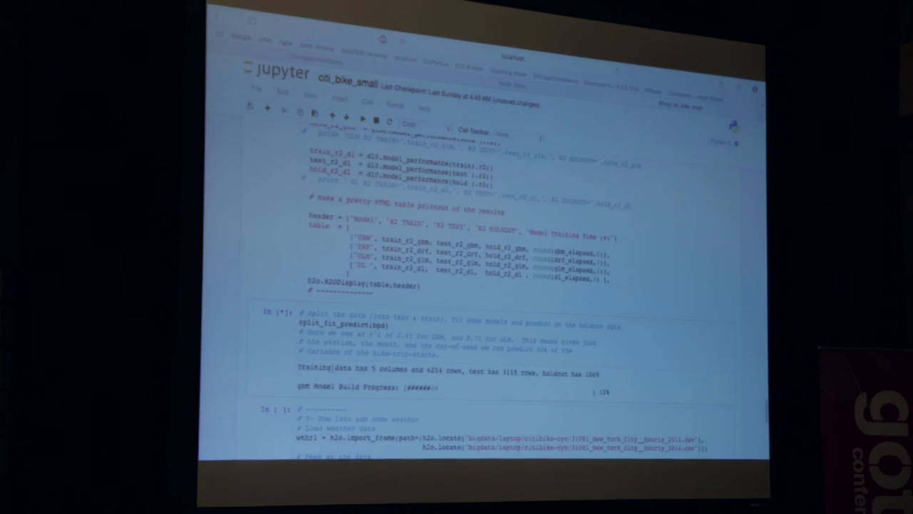
scroll("down", 3)
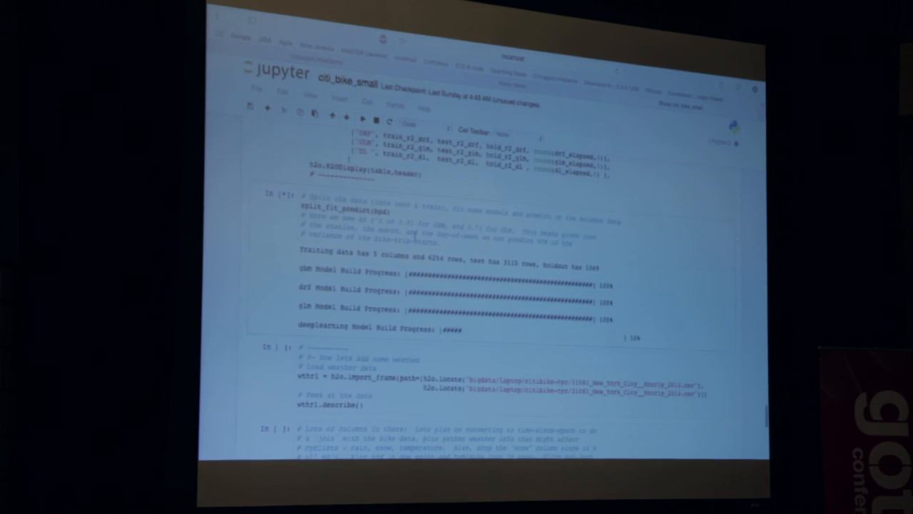
scroll("down", 3)
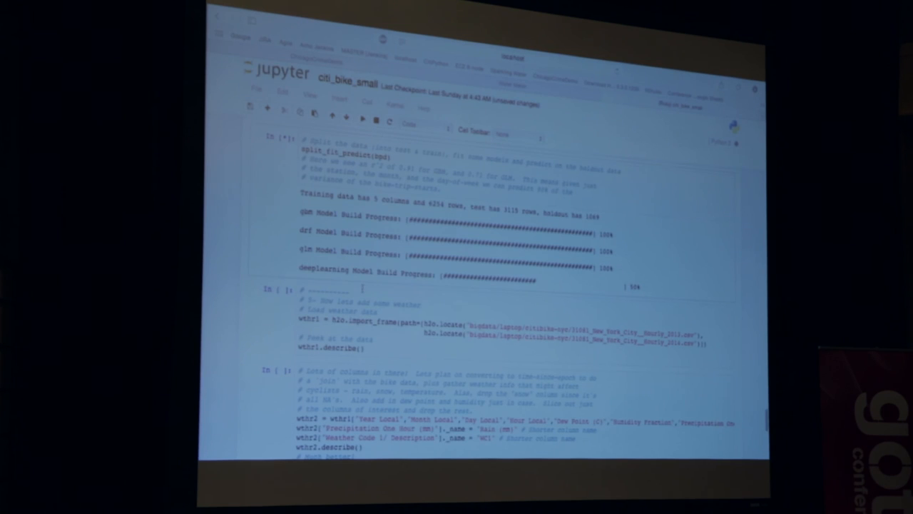